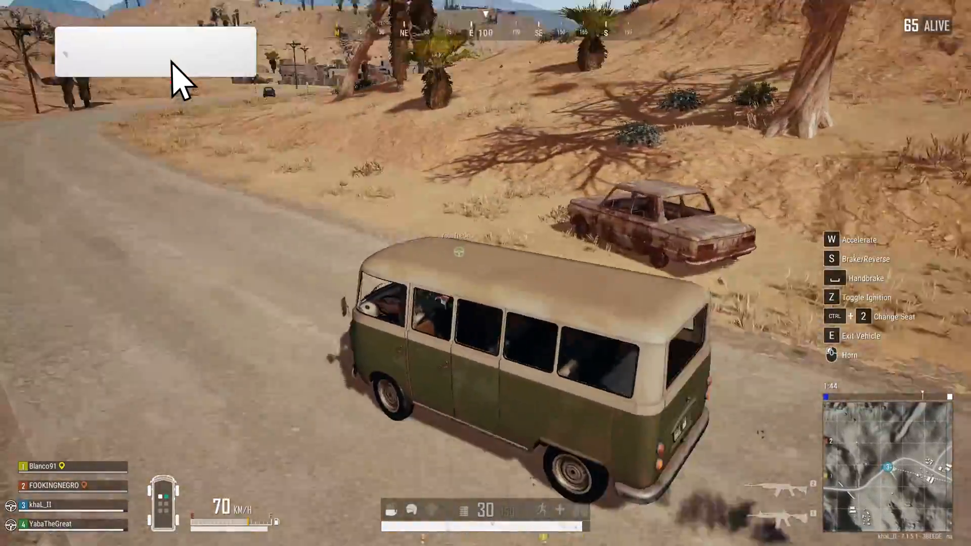
- Leave the PUBG gameplay and focus the Windows search box for %temp%
click(149, 51)
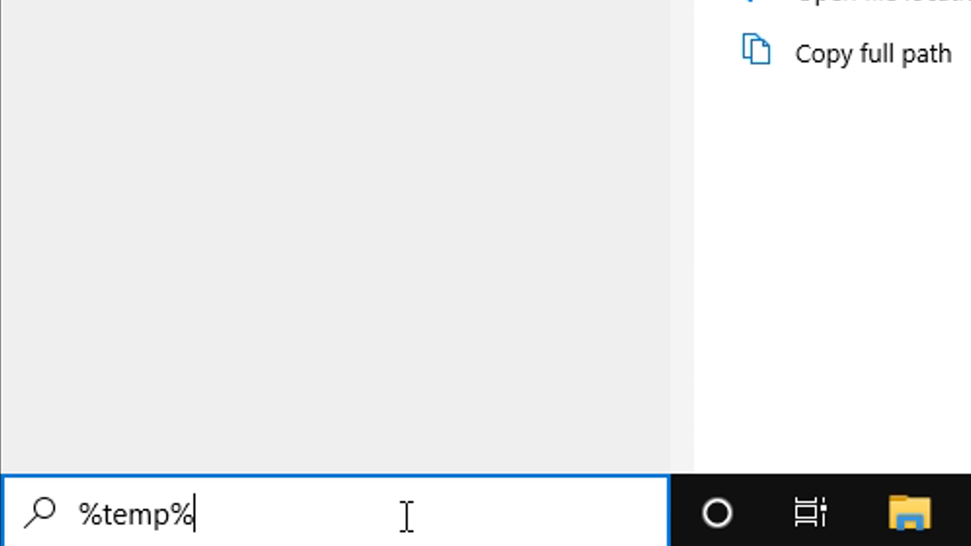
- Open the %temp% folder in File Explorer, listing its 446 items
key(enter)
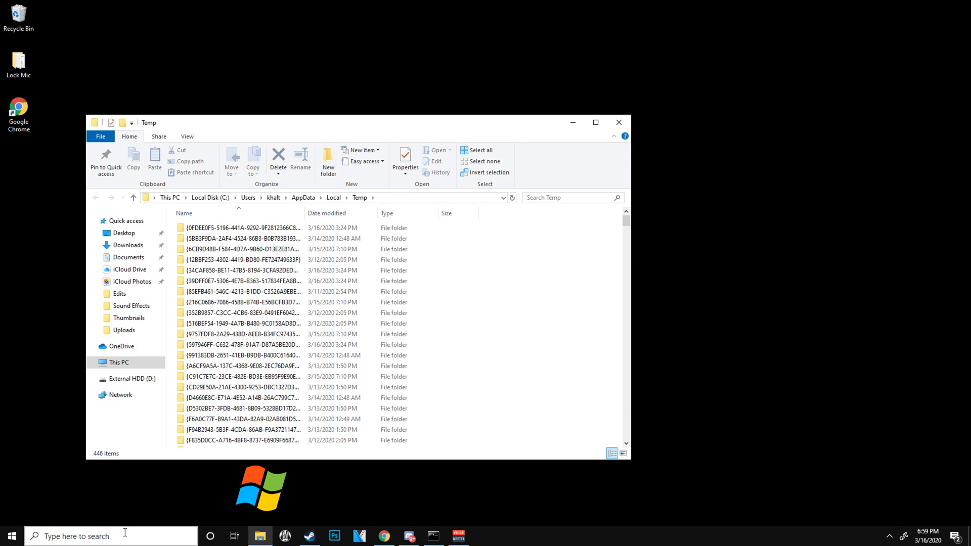
text(%)
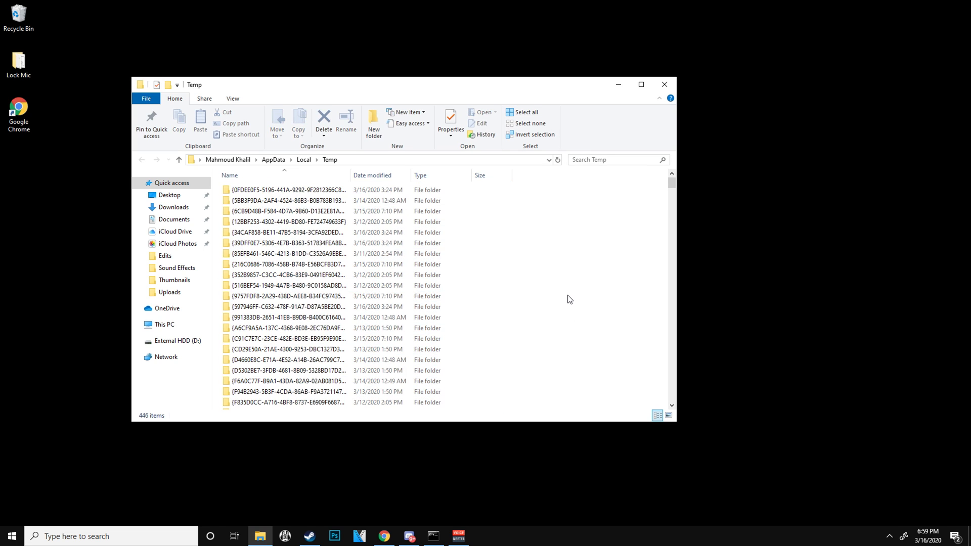
- Select all 446 Temp items and send them for deletion
key(ctrl+a)
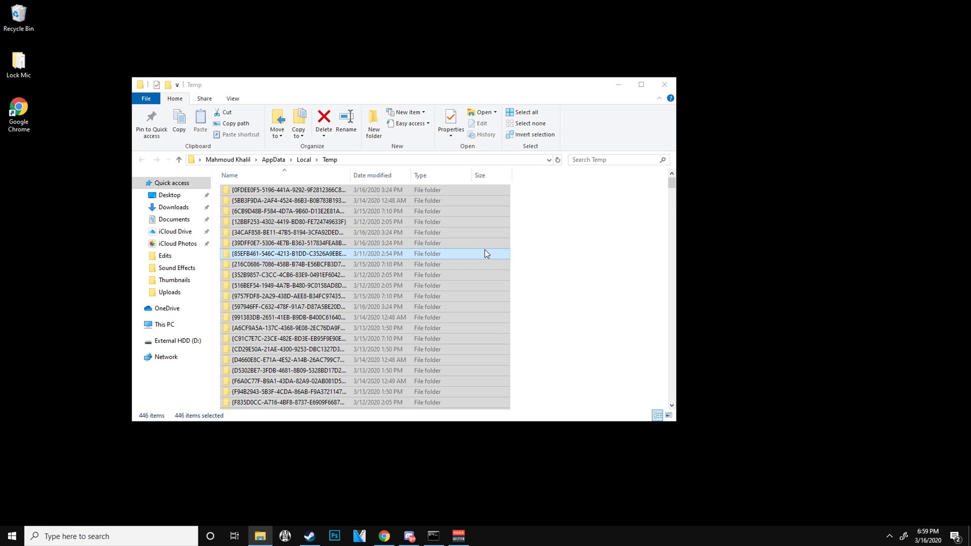
click(323, 119)
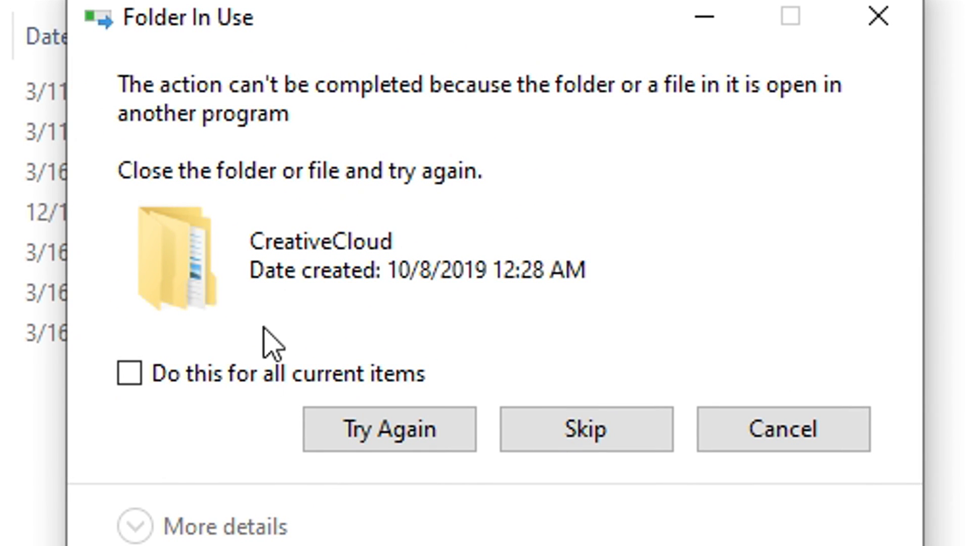
mouse_move(592, 283)
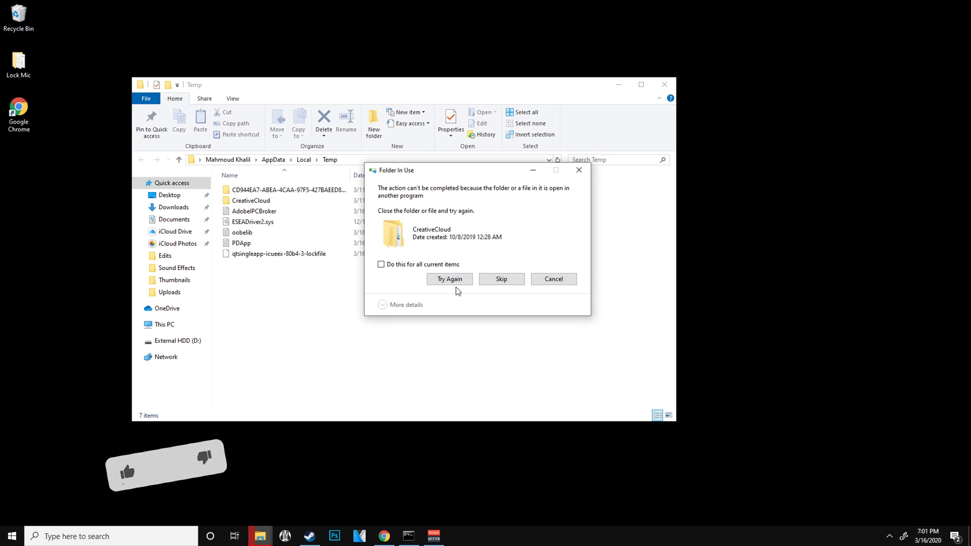
- Retry the in-use CreativeCloud folder and skip locked items, leaving 7 in Temp
click(128, 471)
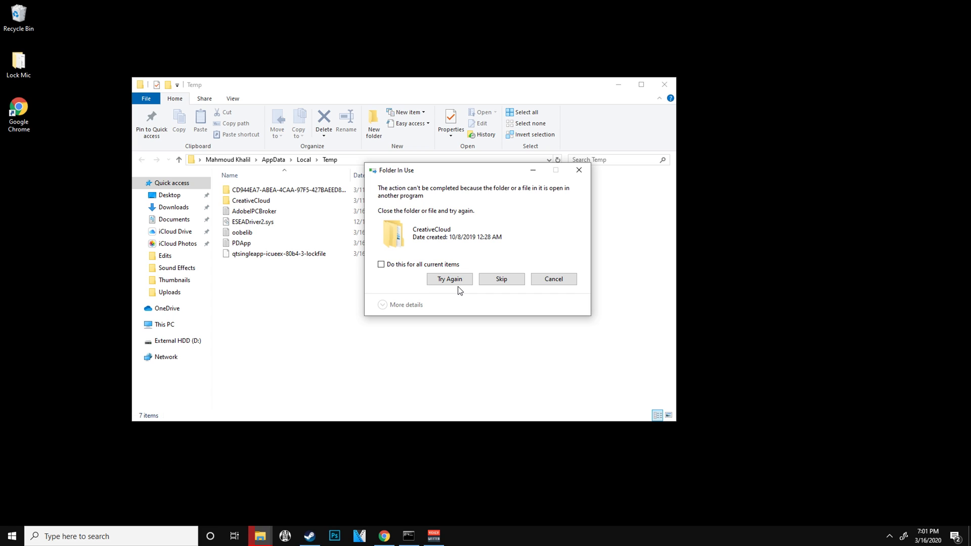
click(18, 13)
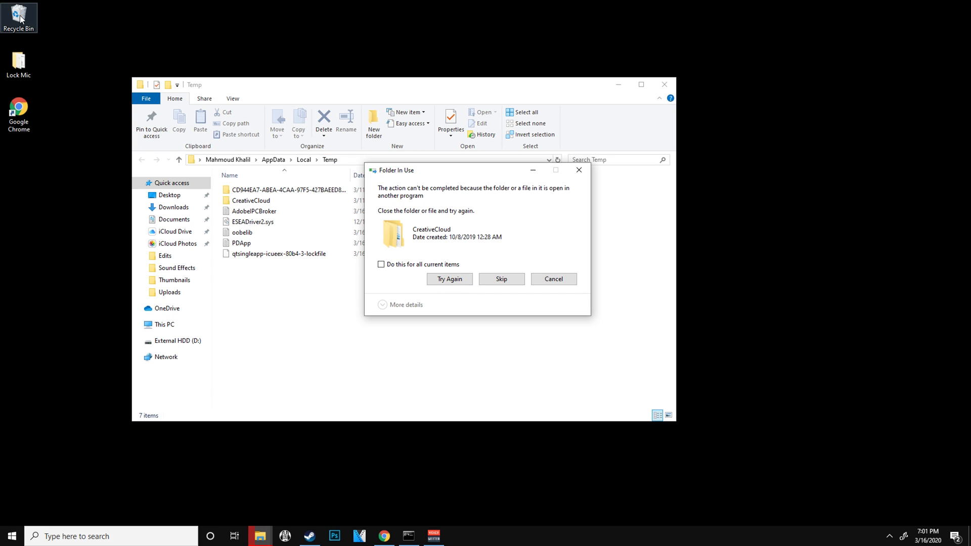
mouse_move(529, 209)
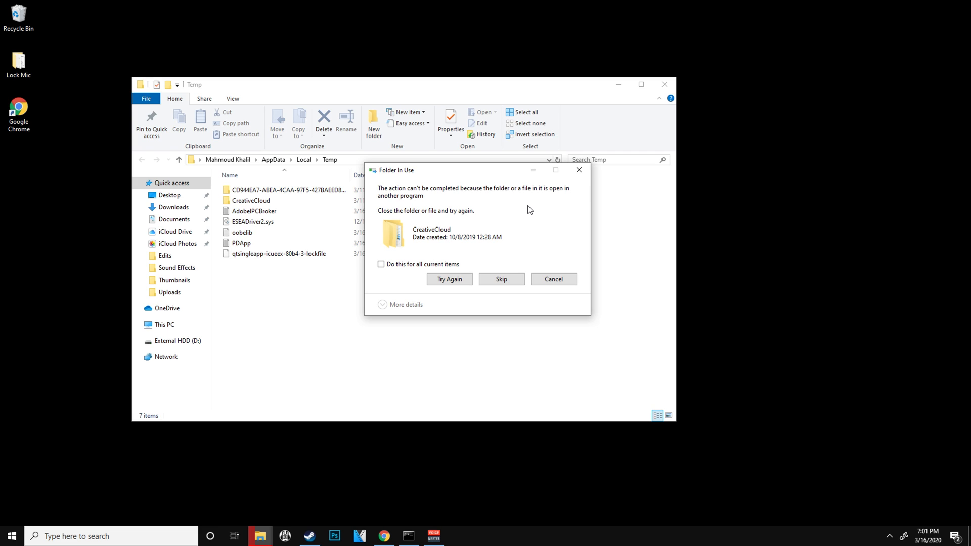
mouse_move(529, 202)
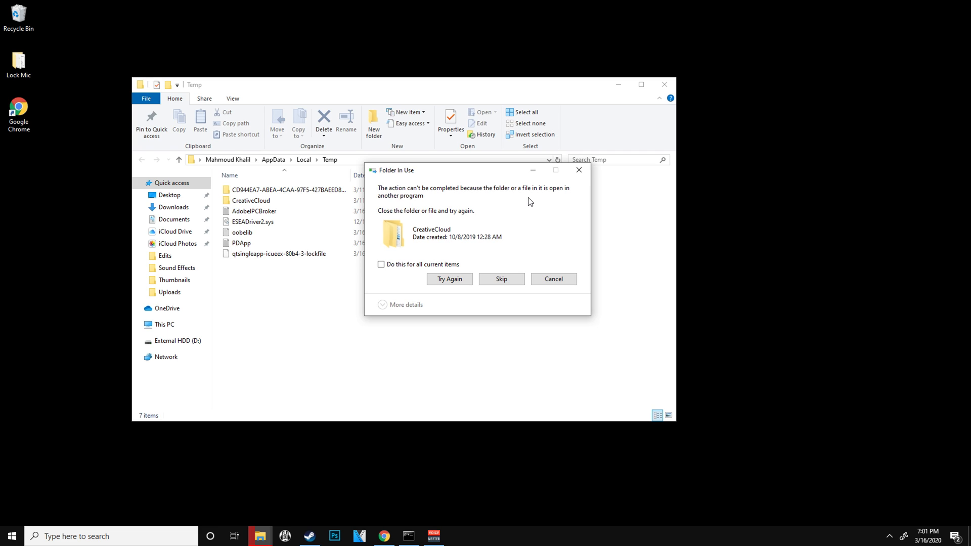
mouse_move(473, 330)
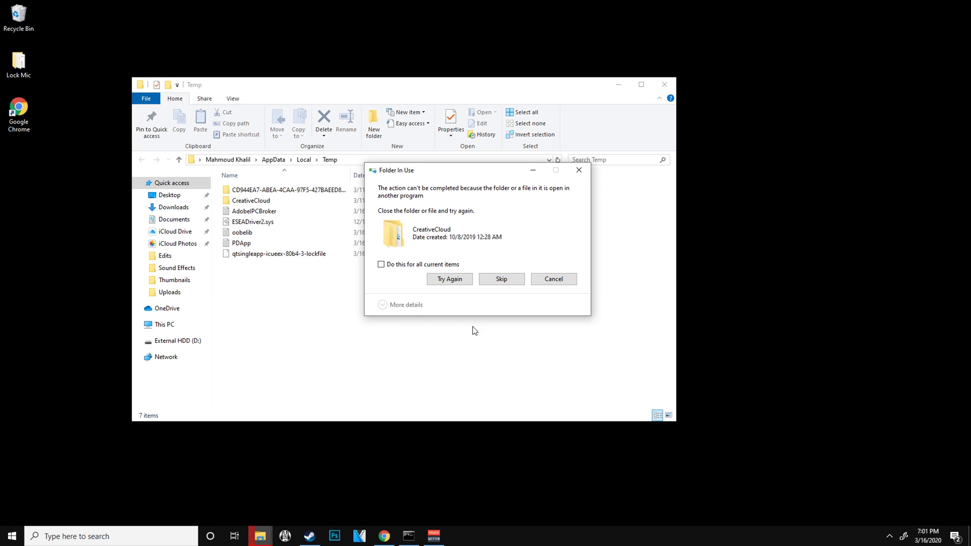
mouse_move(558, 295)
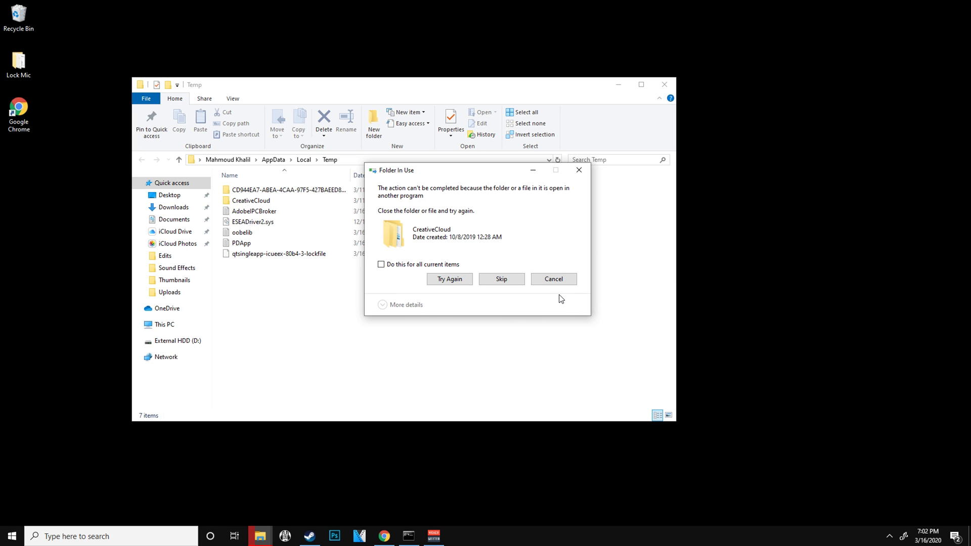
mouse_move(483, 243)
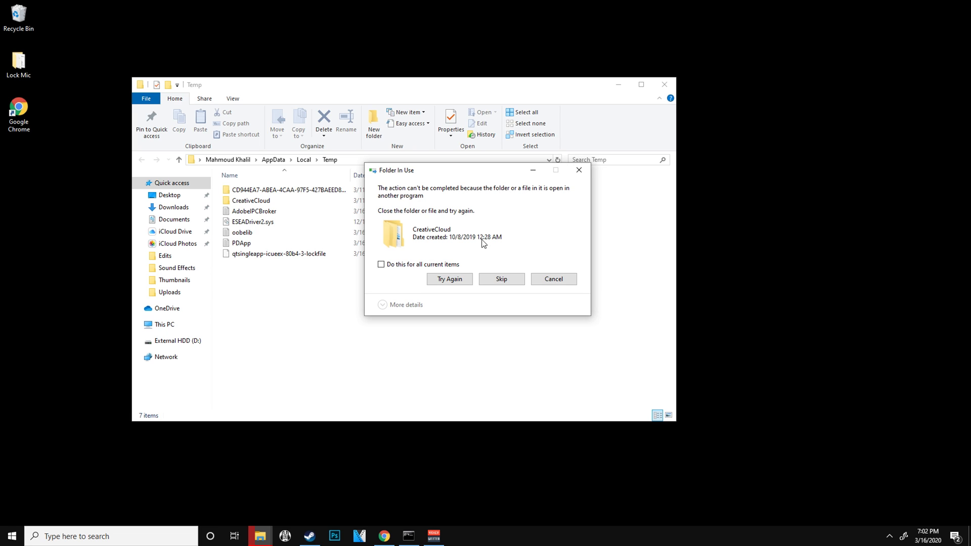
mouse_move(461, 252)
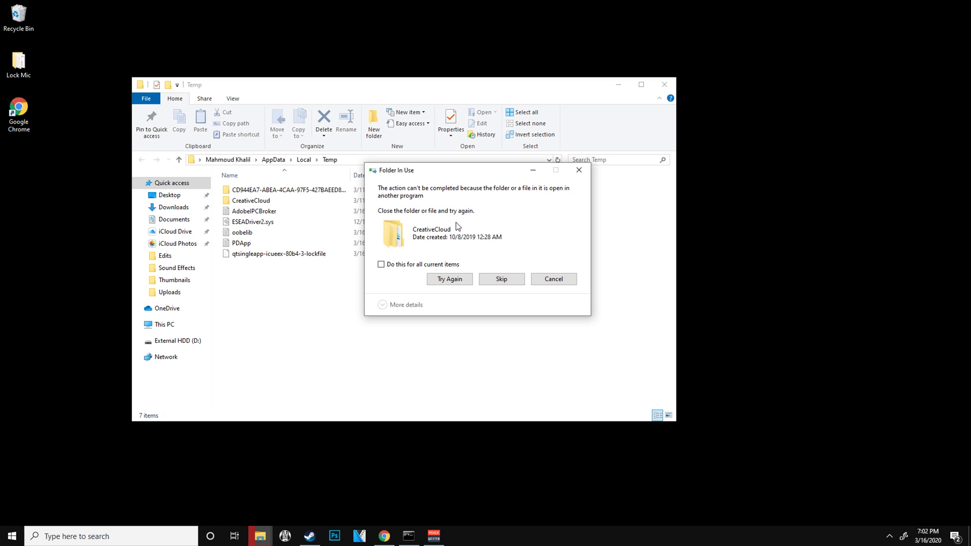
mouse_move(432, 244)
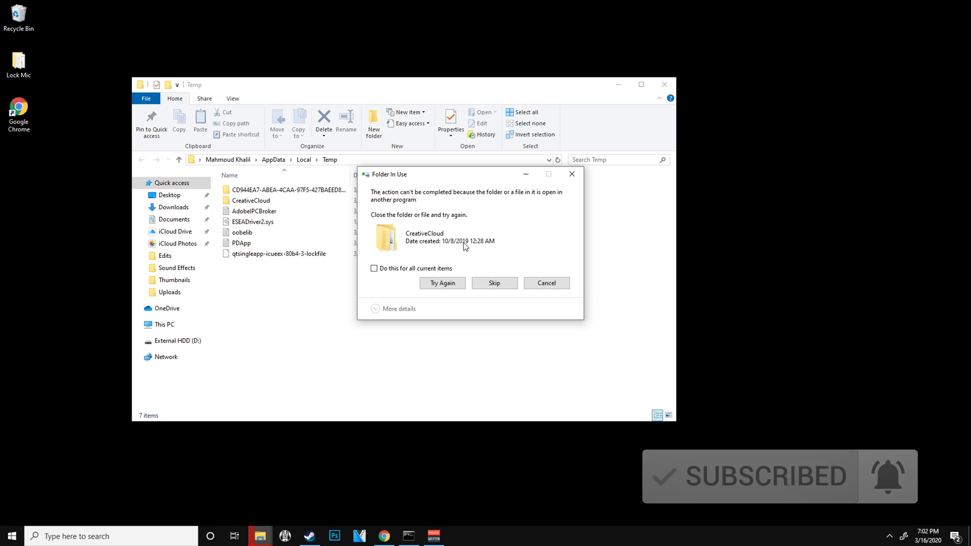
click(493, 284)
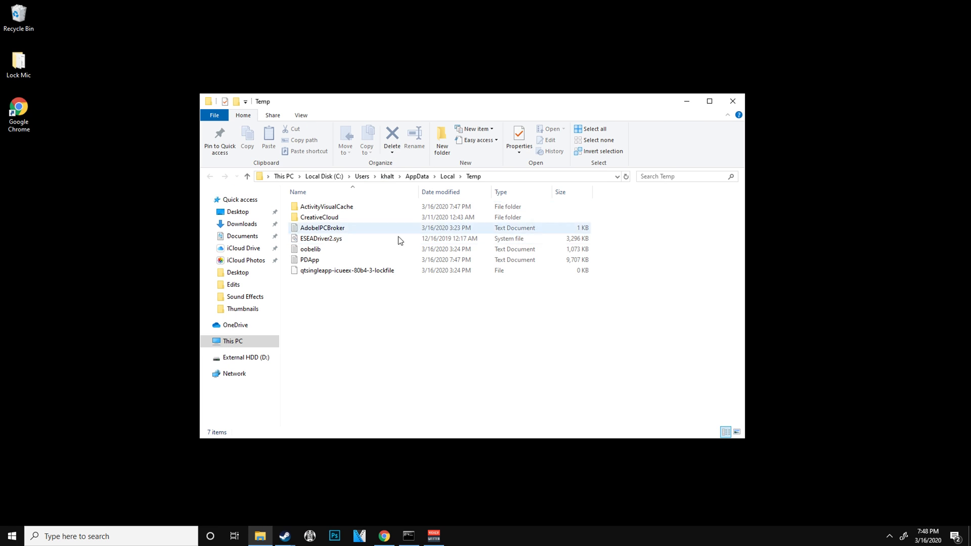
- Show This PC with Local Disk (C:) at 31.4 GB free of 367 GB
click(310, 355)
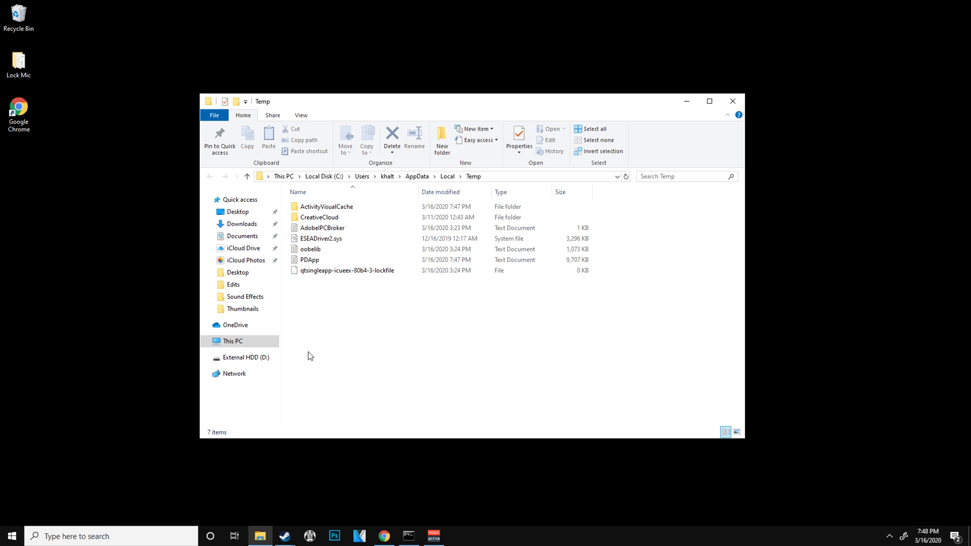
click(232, 341)
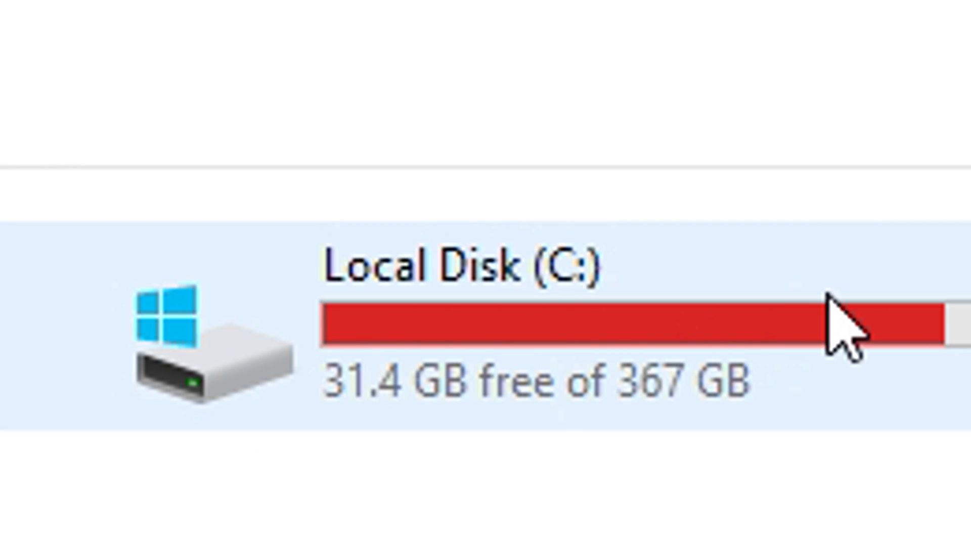
- Run Disk Cleanup on drive C with every category ticked, freeing space to 33.9 GB
right_click(842, 327)
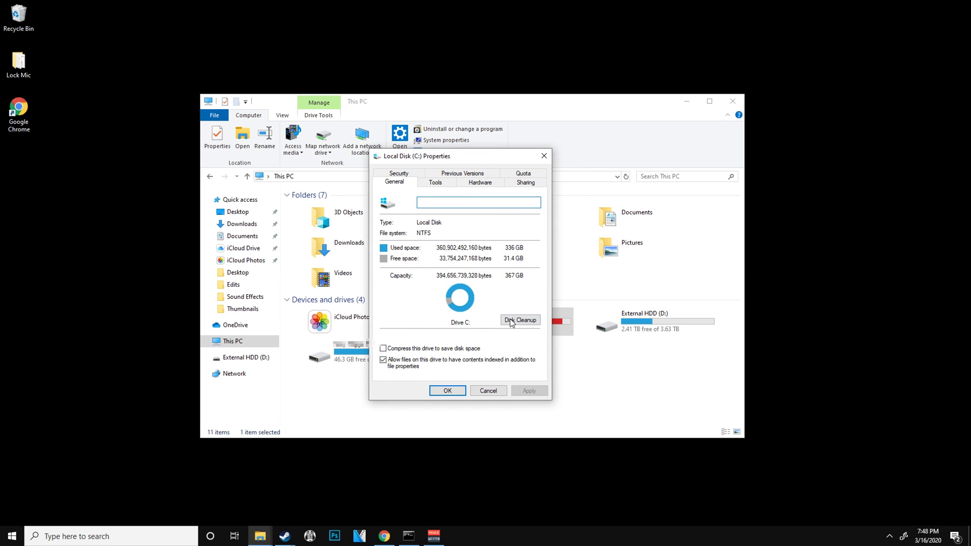
click(519, 320)
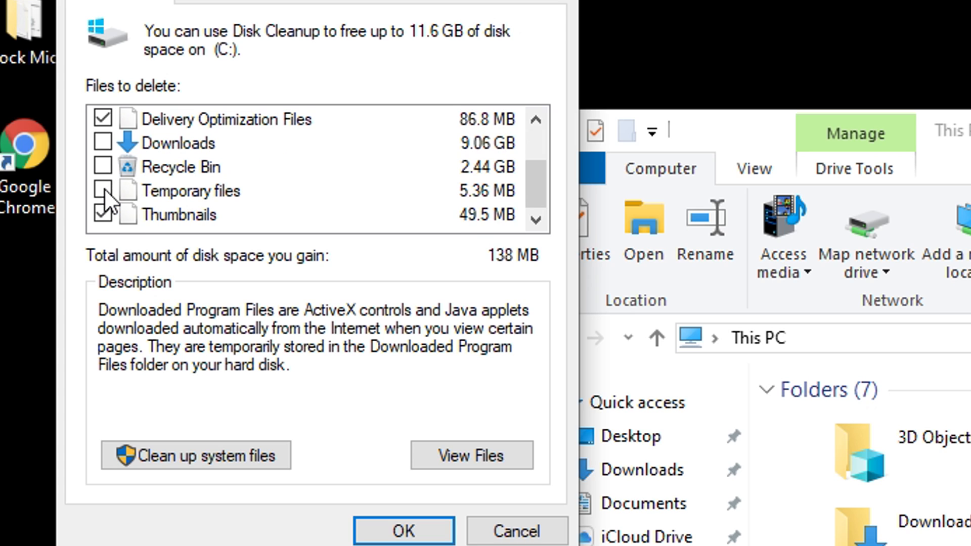
click(102, 190)
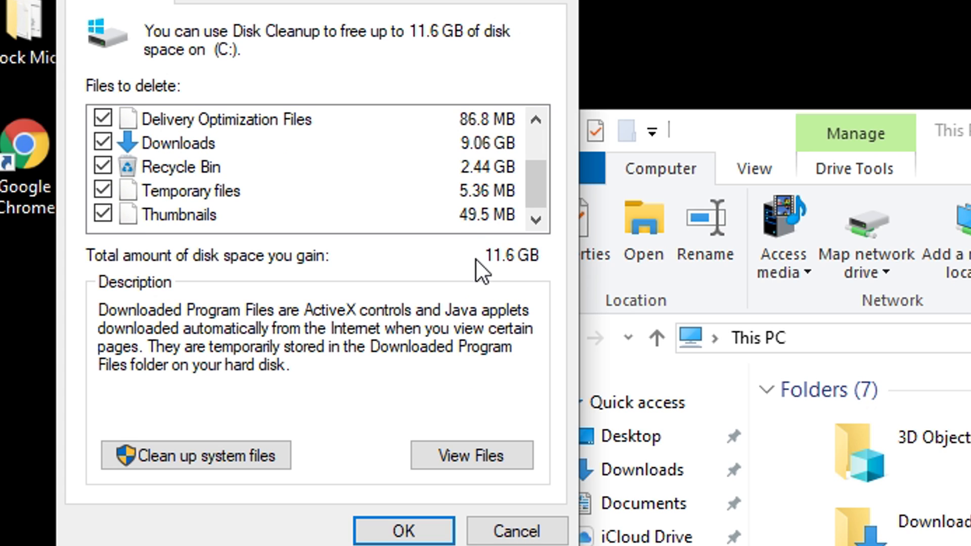
mouse_move(472, 280)
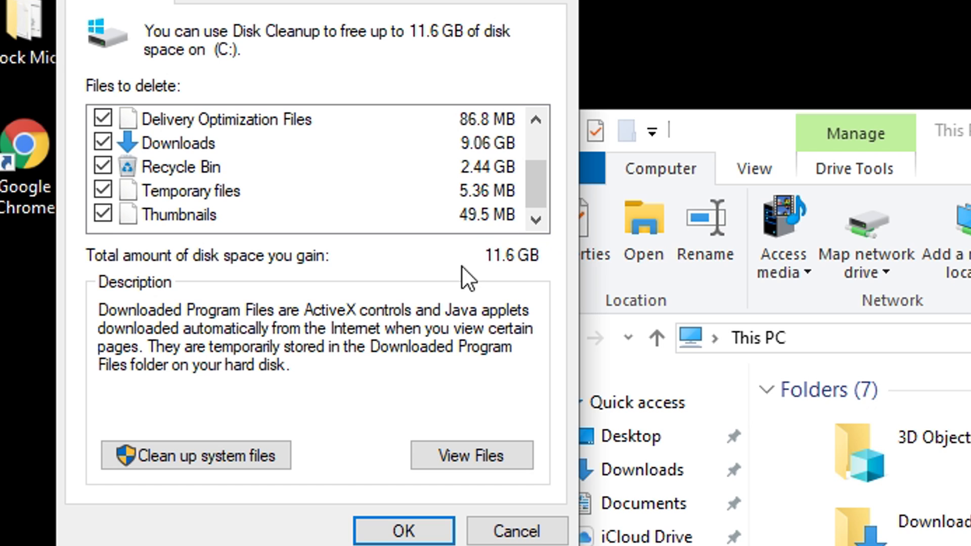
click(180, 143)
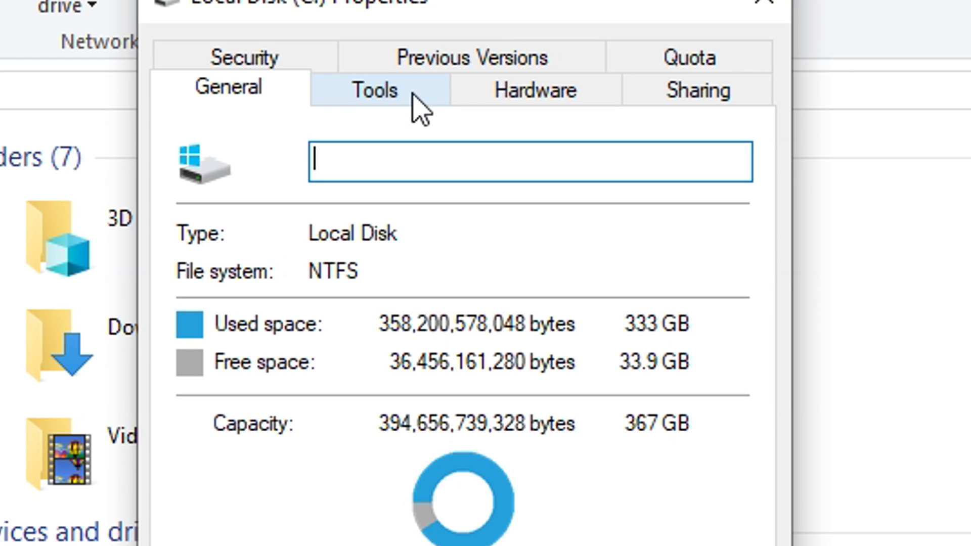
- Error-check drive C from its Tools tab, confirming no errors found
click(375, 90)
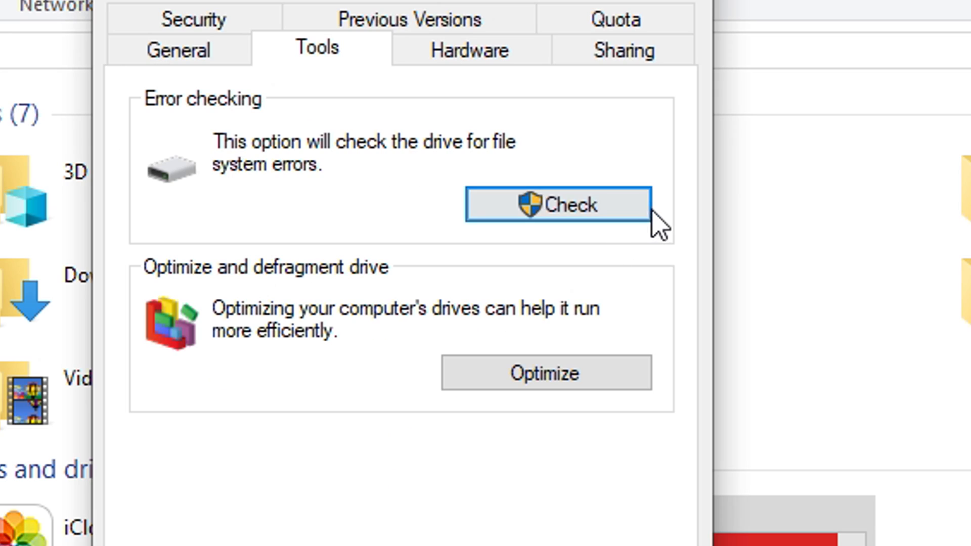
click(555, 204)
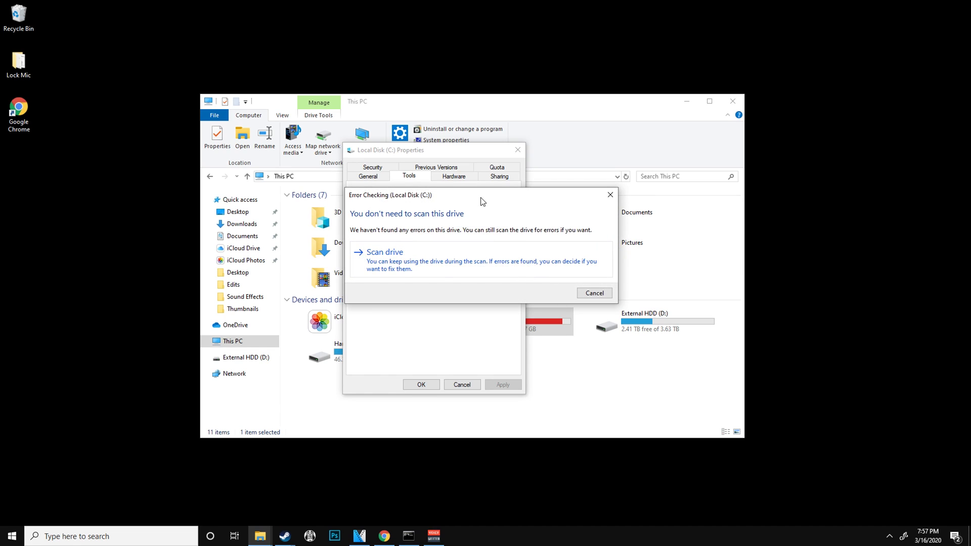
click(385, 252)
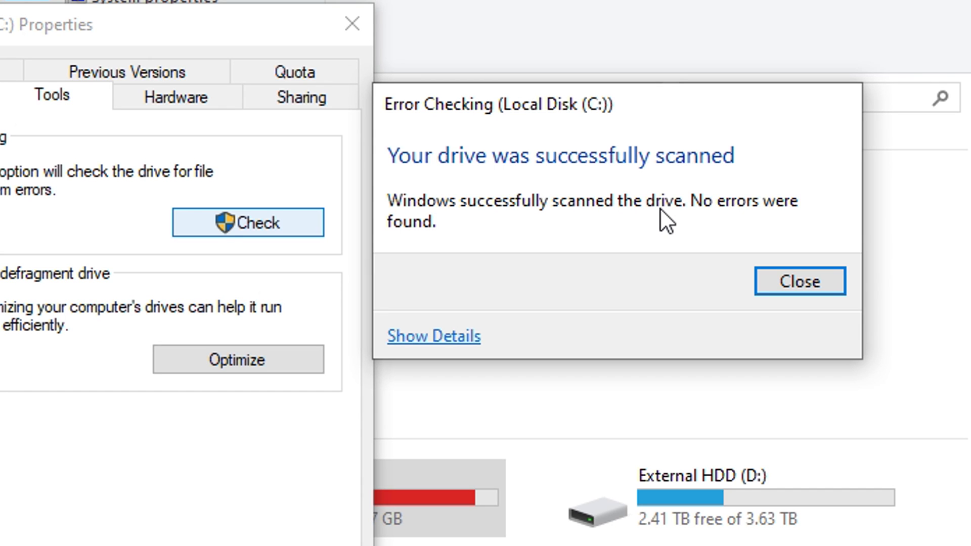
mouse_move(679, 273)
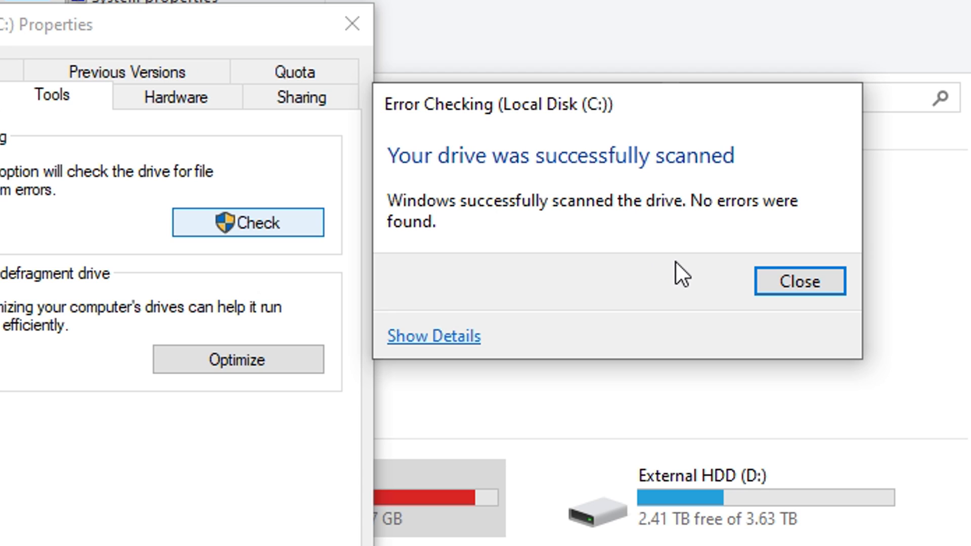
mouse_move(652, 247)
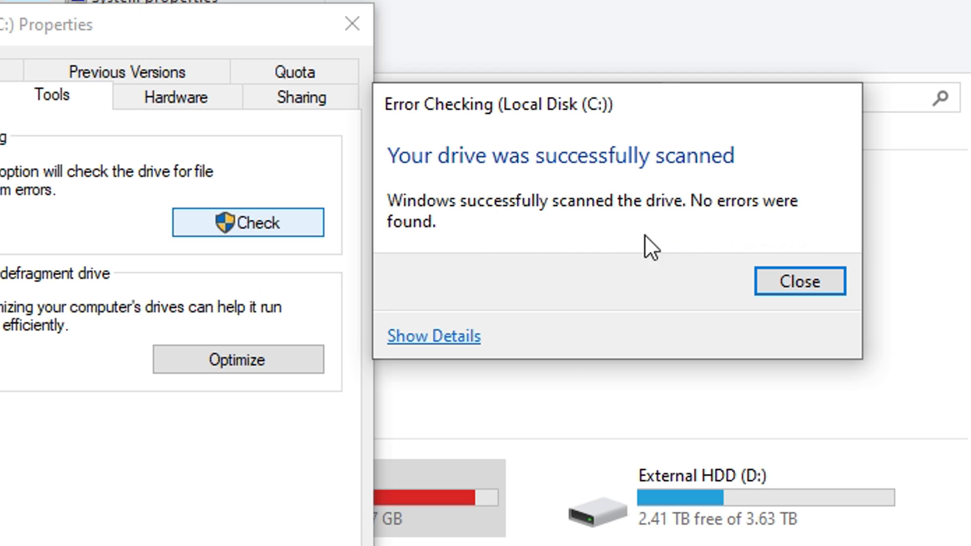
mouse_move(581, 237)
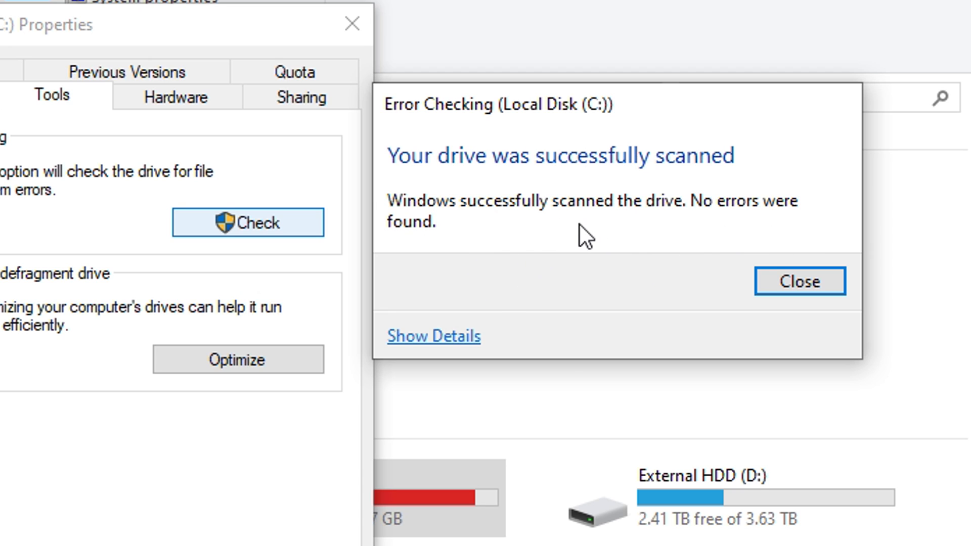
mouse_move(525, 248)
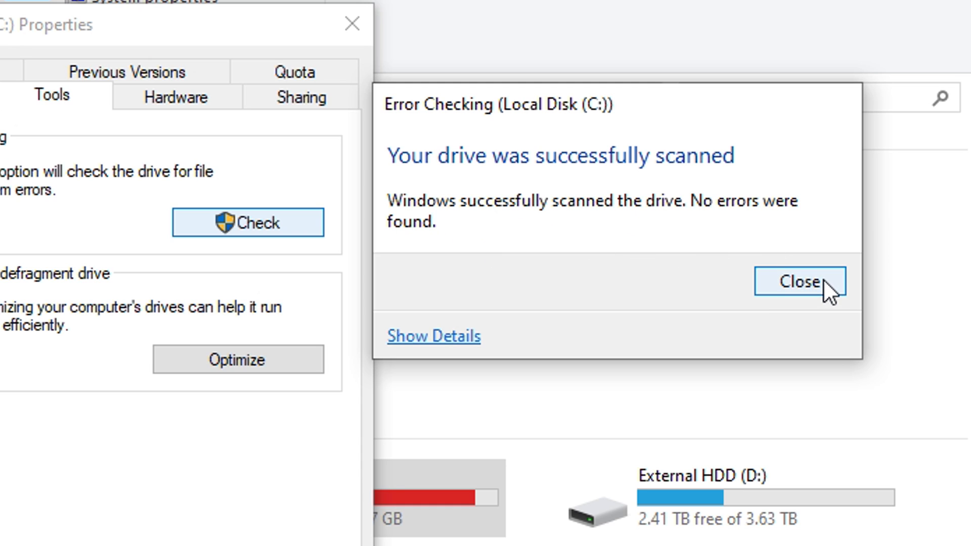
click(799, 282)
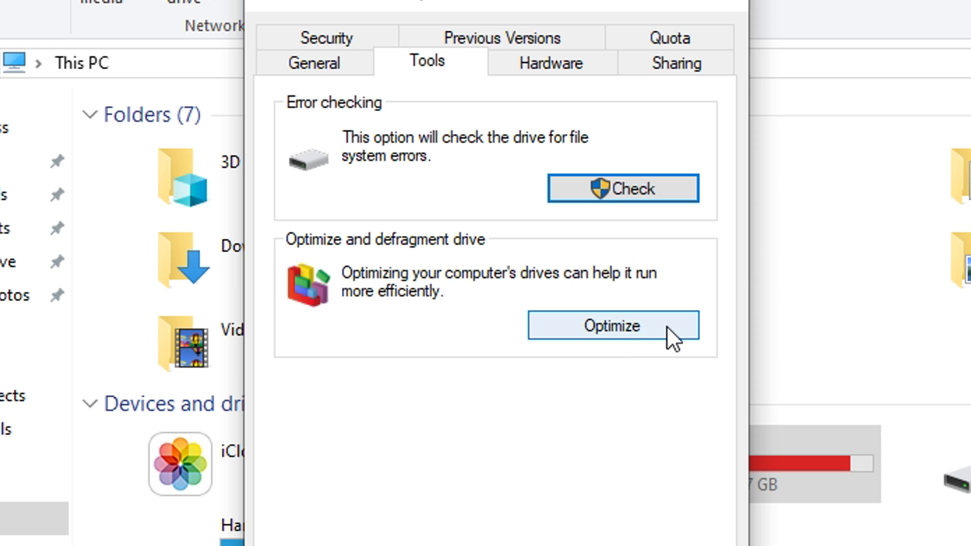
- Review Hard Drive #2 (E:) and External HDD (D:) in Optimize Drives, all reporting OK
click(610, 327)
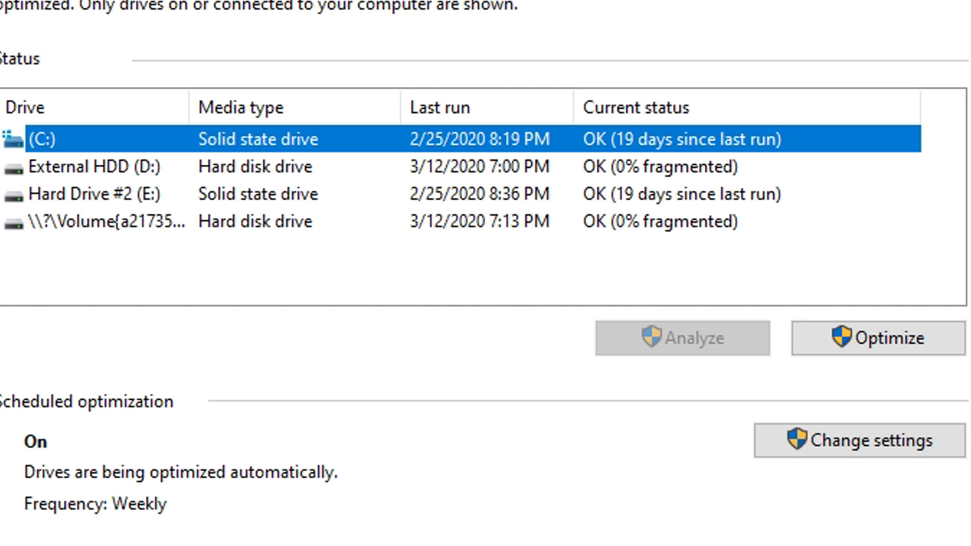
mouse_move(81, 495)
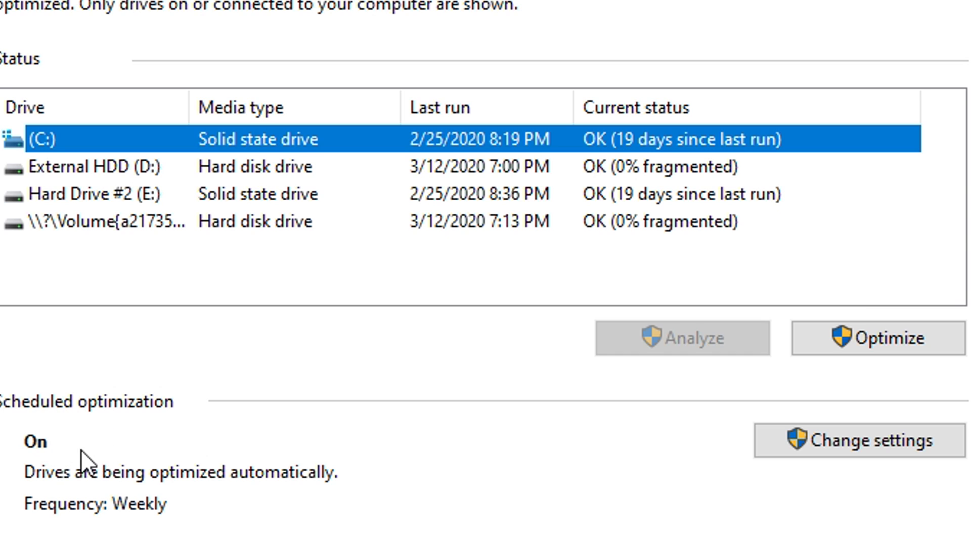
mouse_move(180, 520)
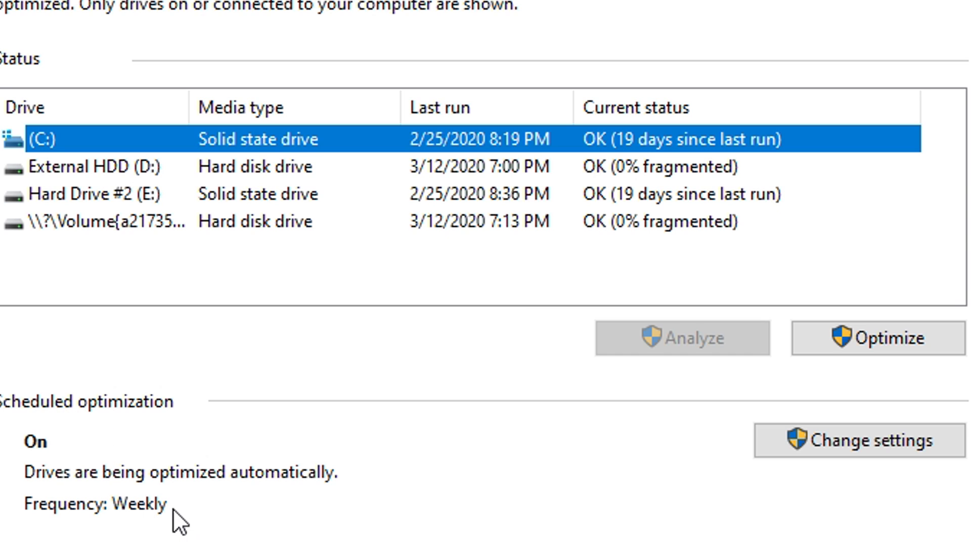
mouse_move(499, 181)
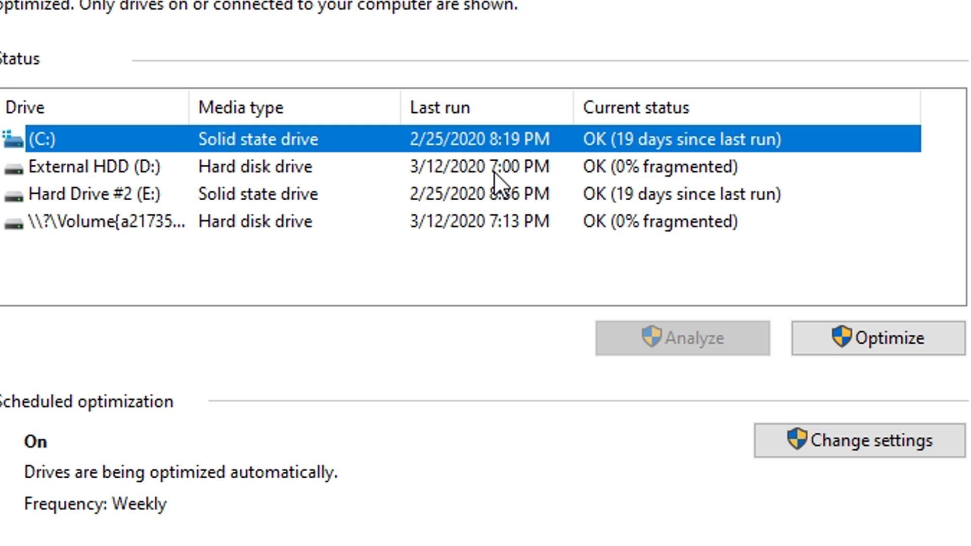
click(93, 167)
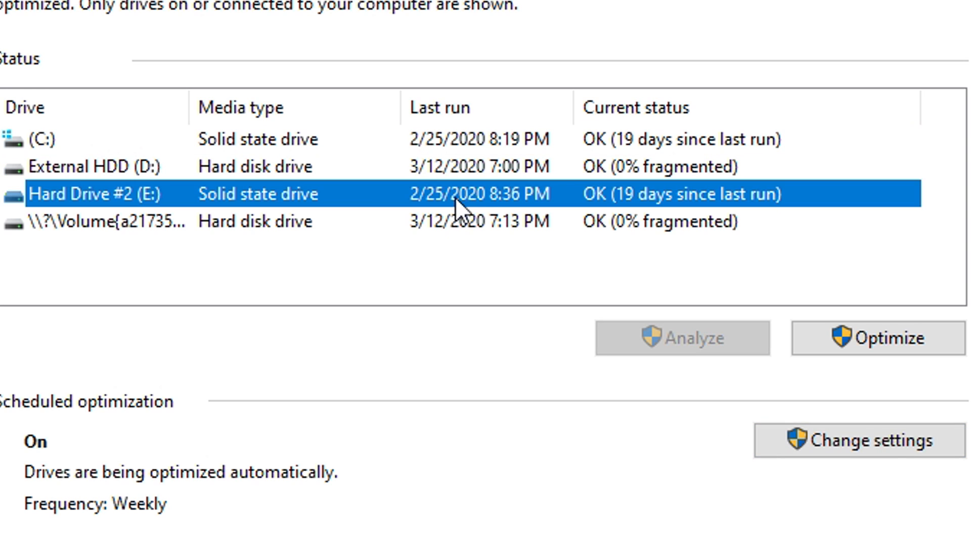
mouse_move(603, 152)
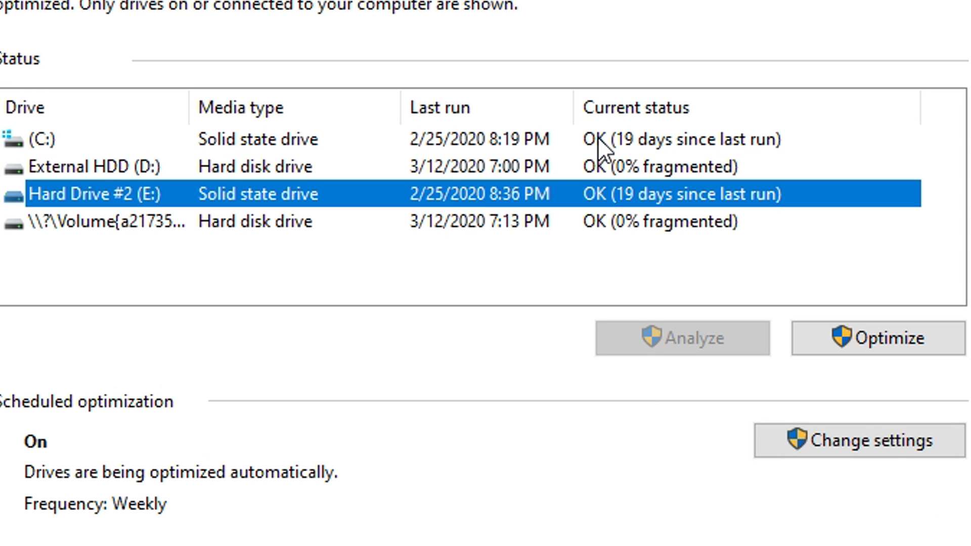
click(100, 164)
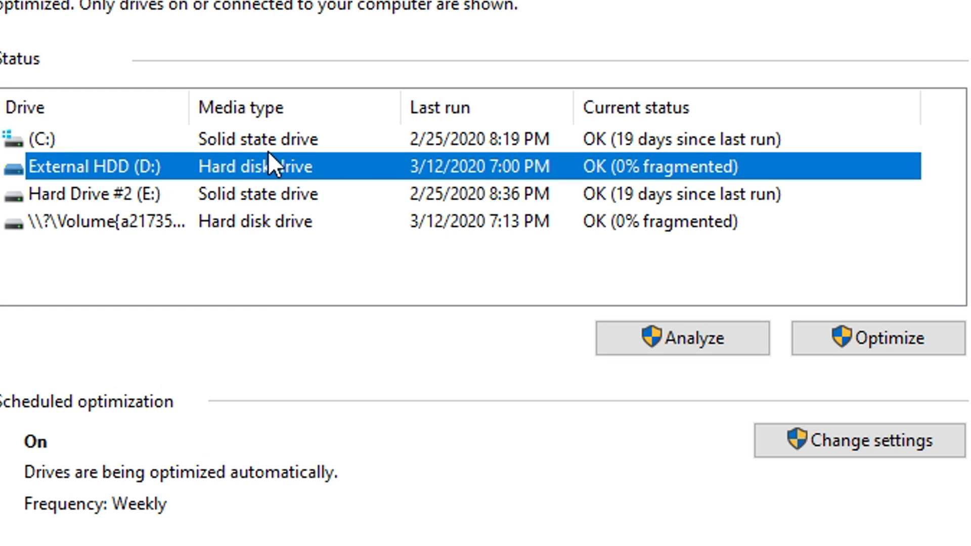
mouse_move(450, 172)
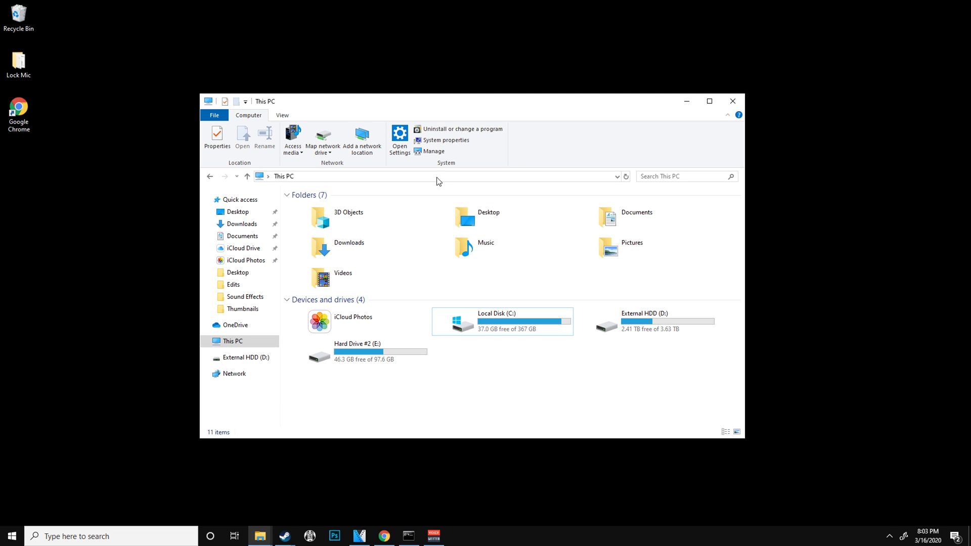
- Reach Power Options in Control Panel and confirm High performance is the active plan
text(c)
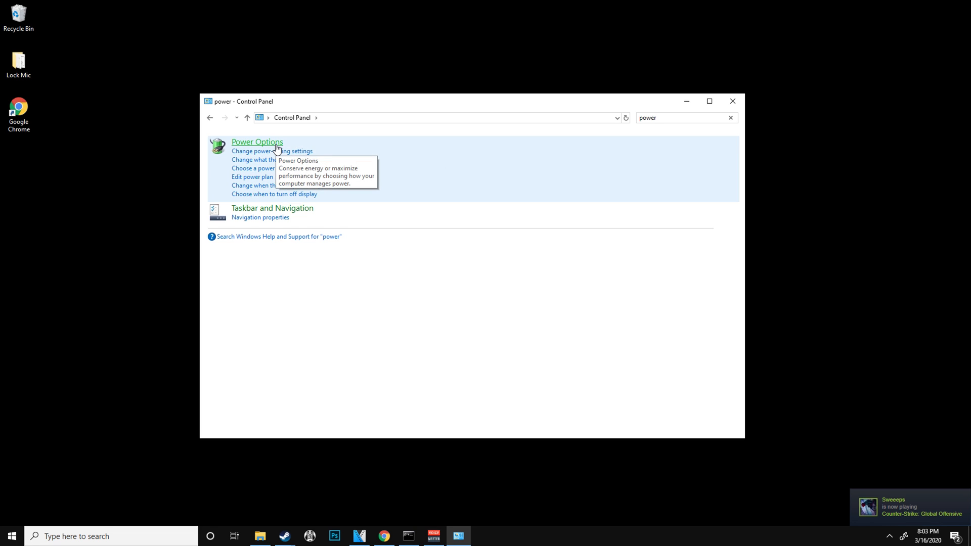
click(256, 141)
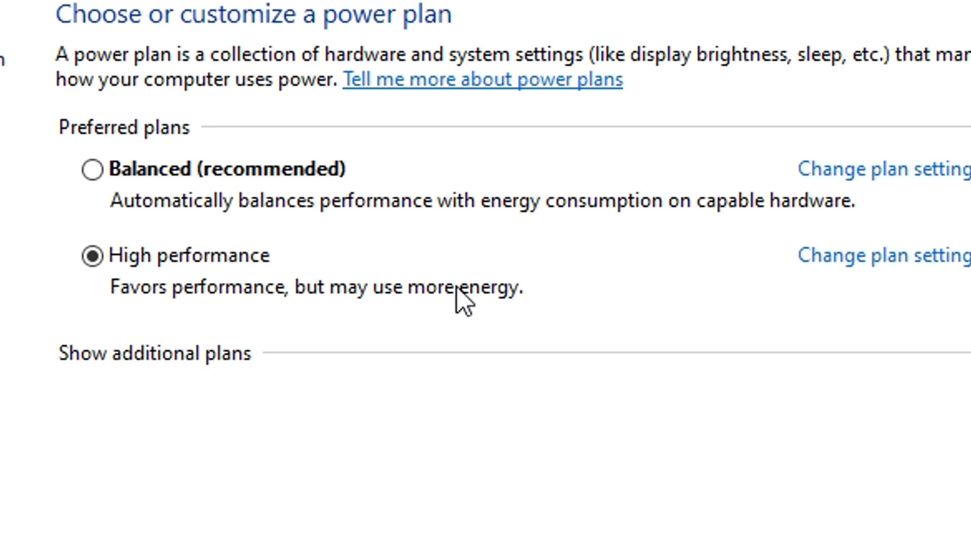
mouse_move(259, 410)
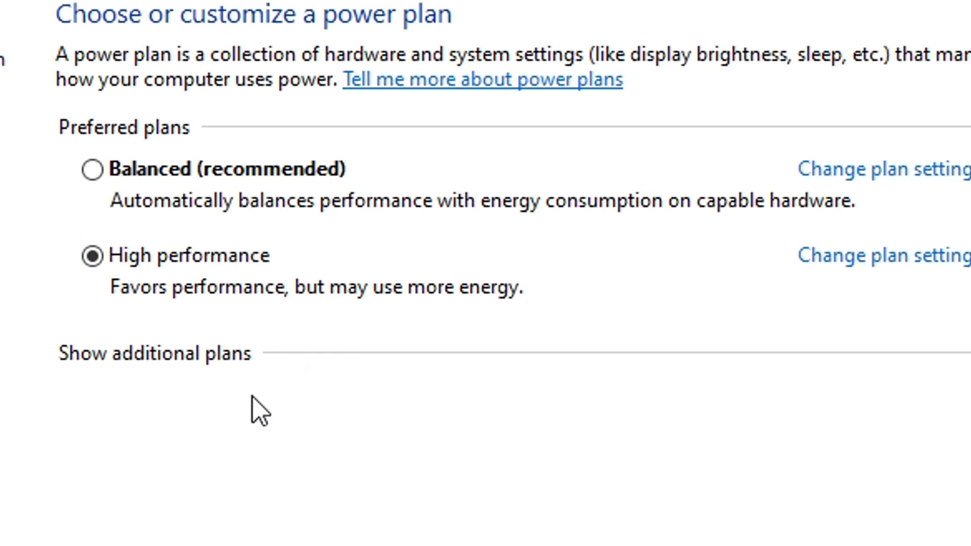
mouse_move(359, 449)
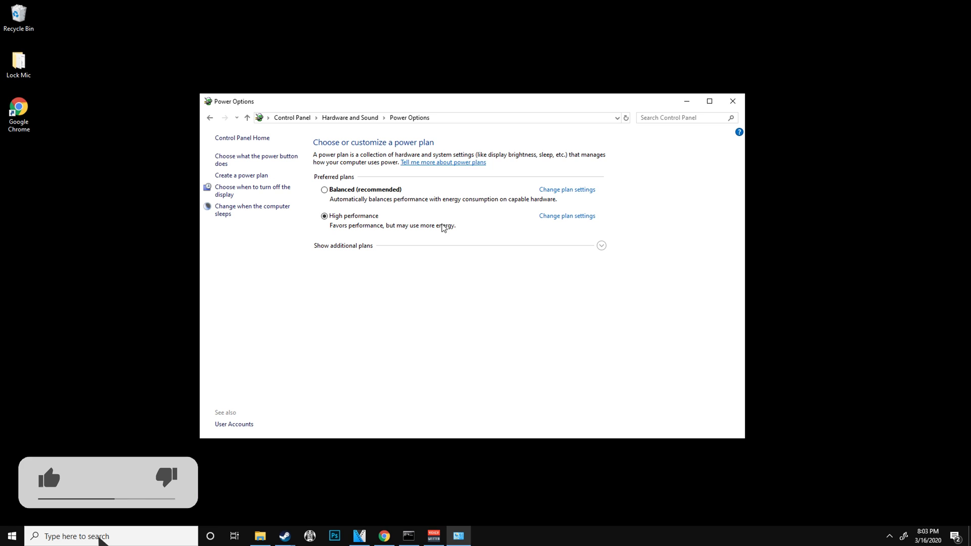
click(343, 245)
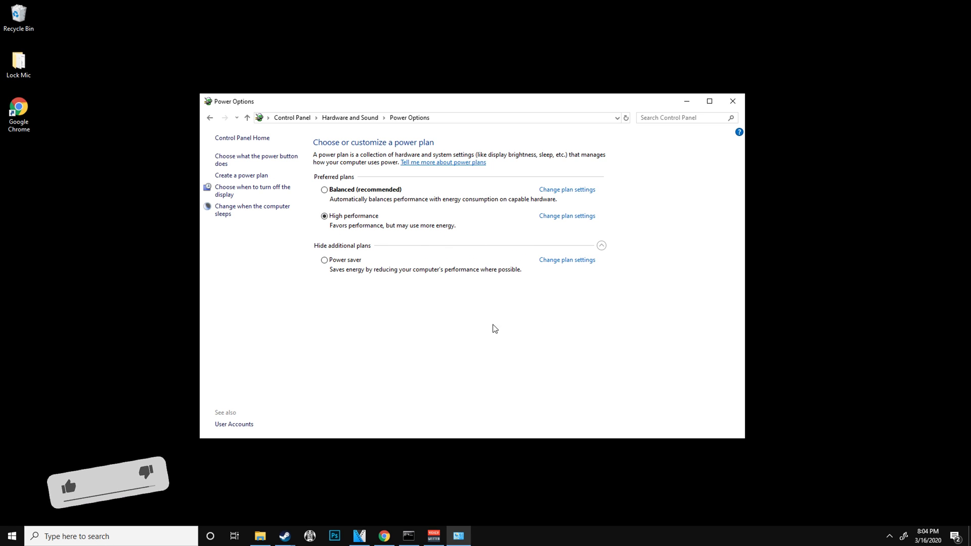
click(599, 245)
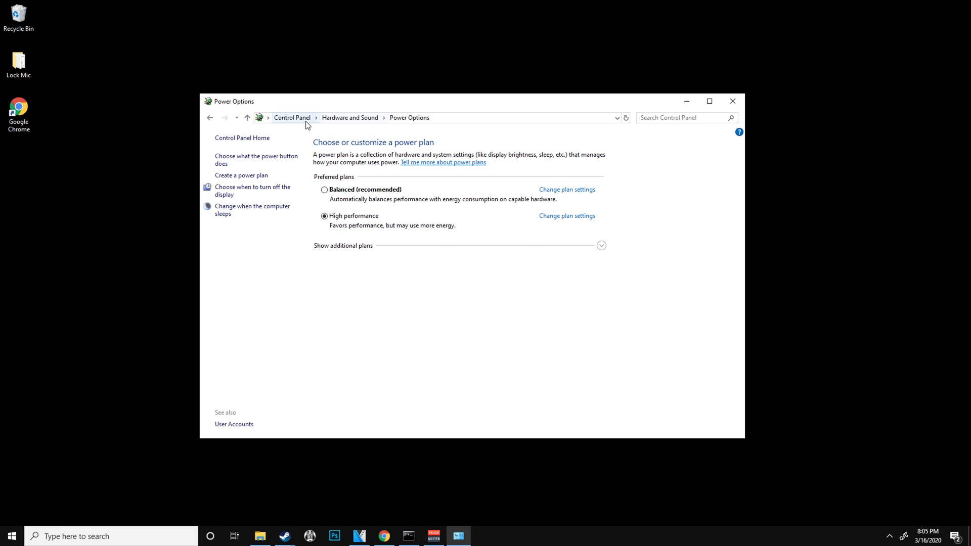
- Visit System Properties' Advanced tab from Control Panel, then close everything to the desktop
click(291, 118)
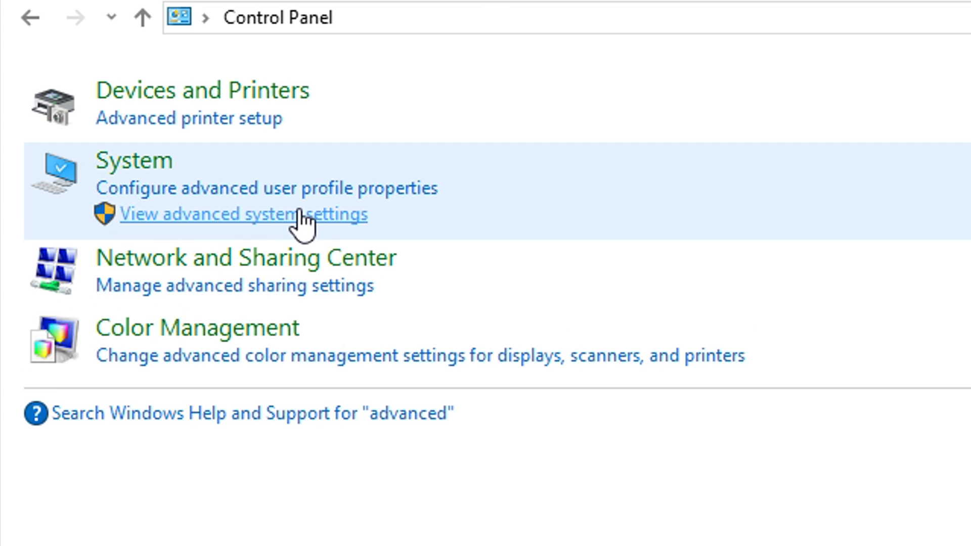
click(239, 214)
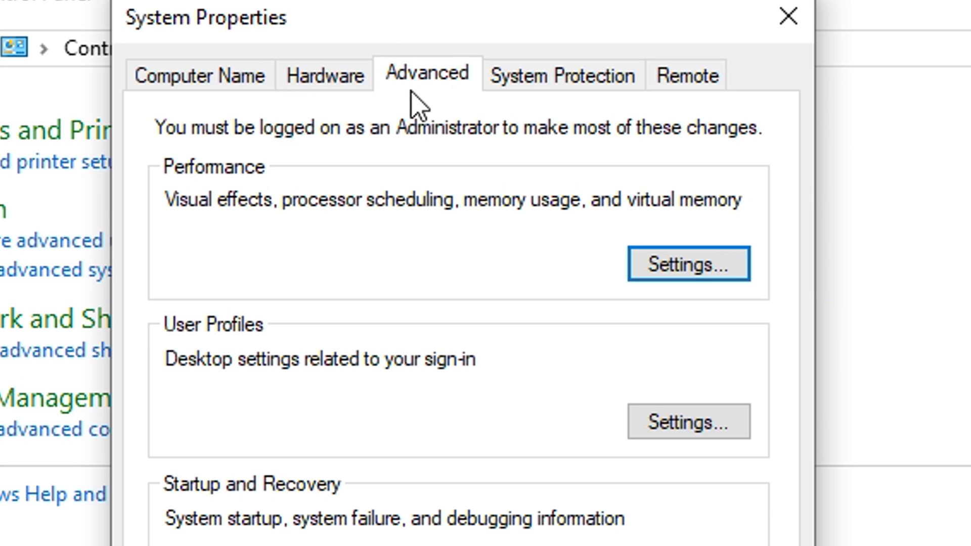
mouse_move(212, 204)
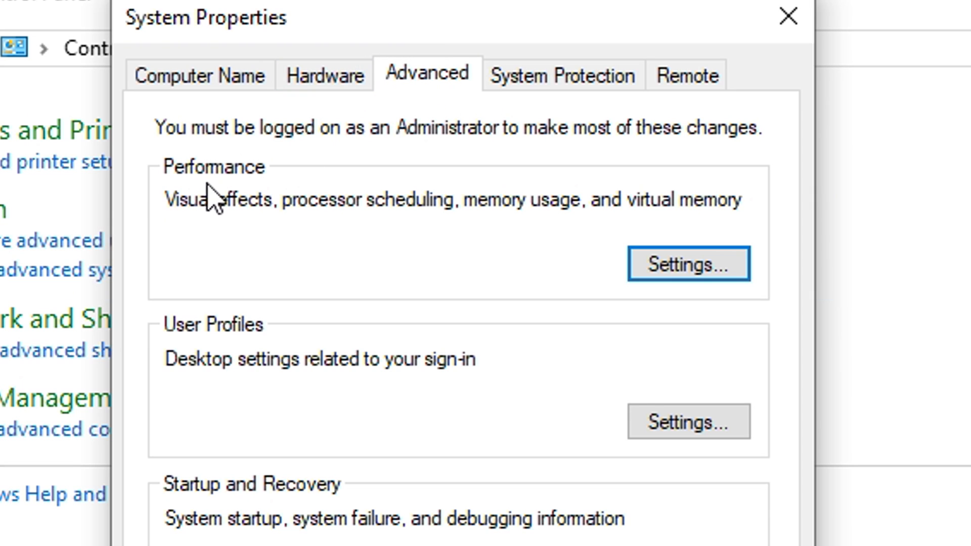
click(688, 264)
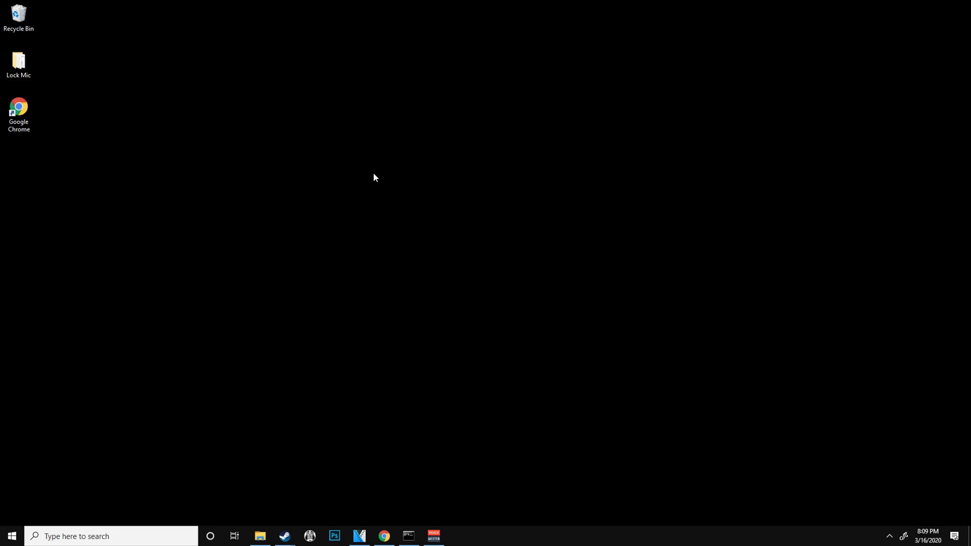
- Launch NVIDIA Control Panel from the desktop menu and show the Global Settings 3D feature list
right_click(375, 178)
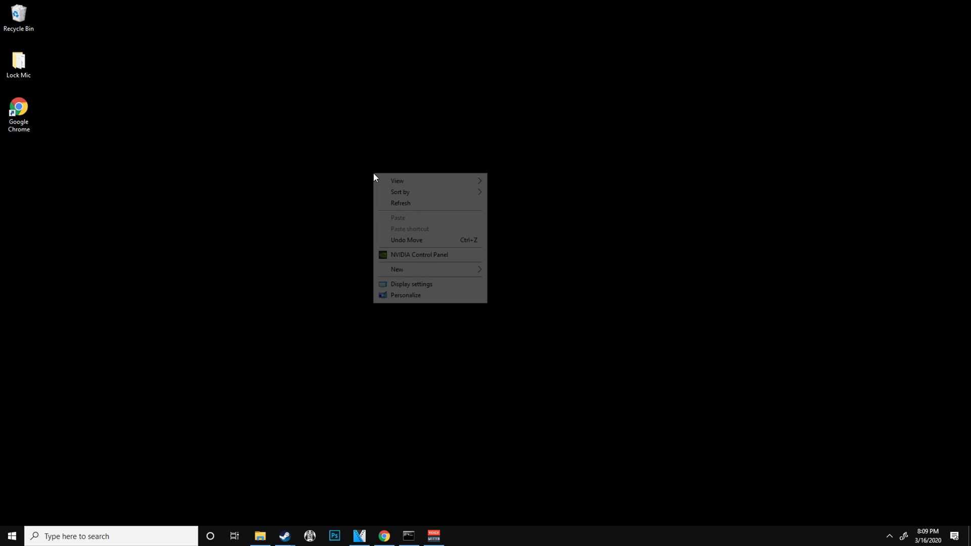
click(419, 255)
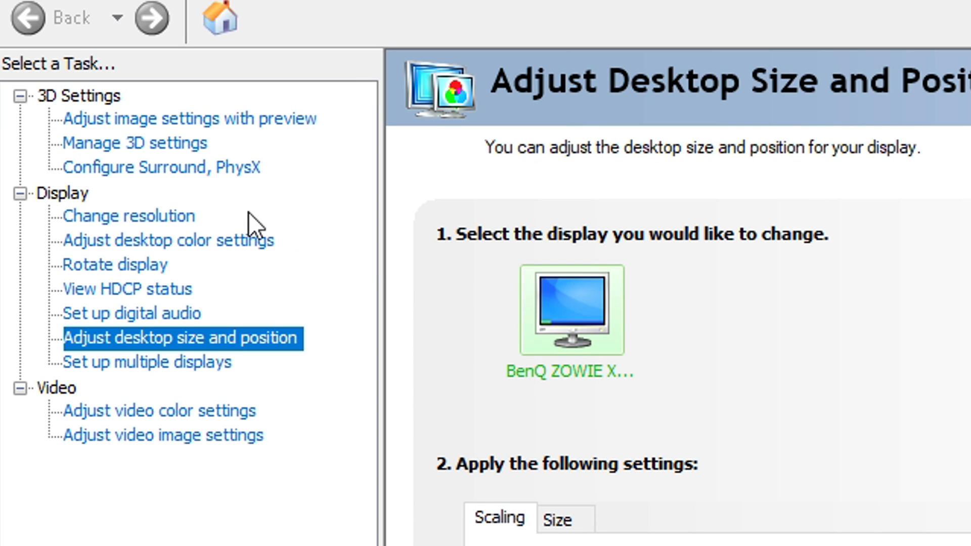
click(134, 142)
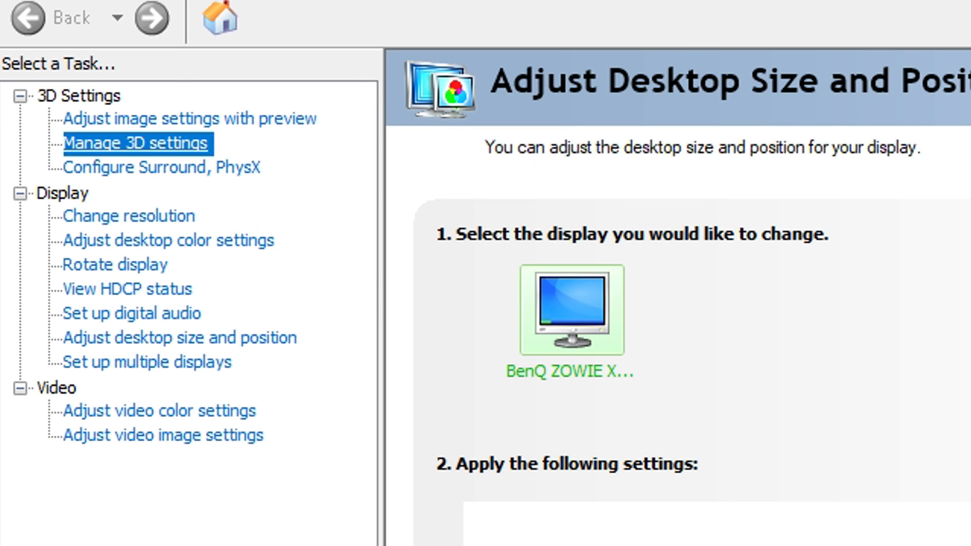
click(136, 143)
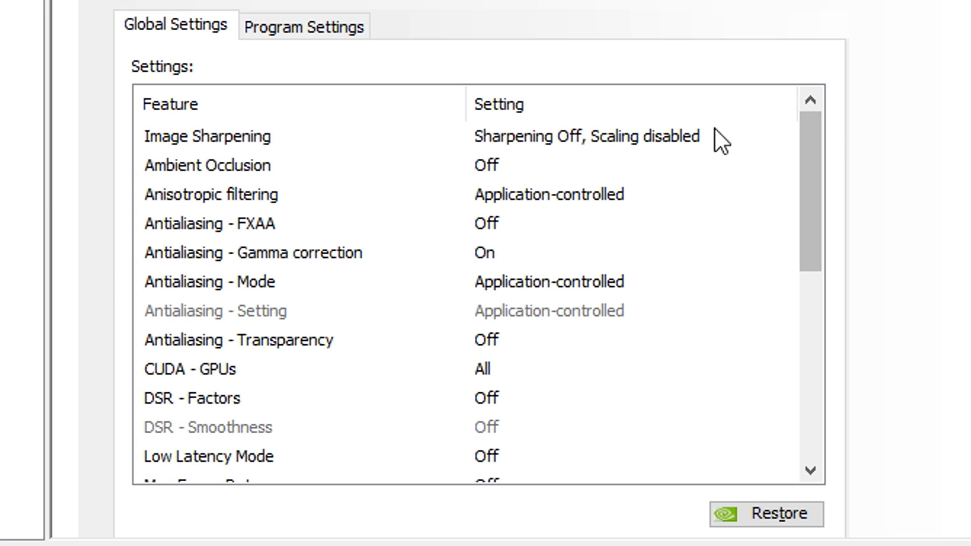